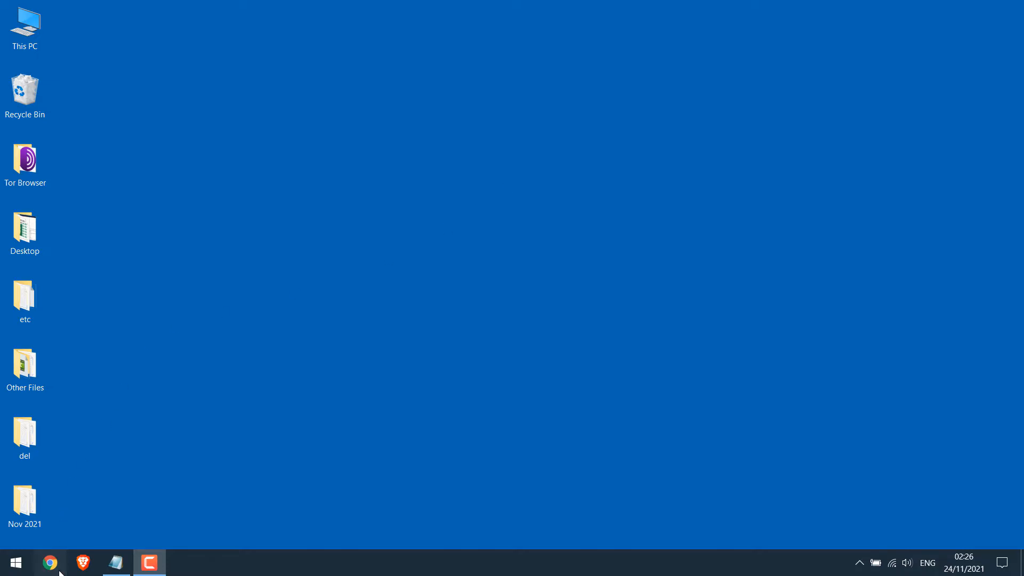
# - Sign in to WP Engine in Chrome through wpengine.com Log In with email and password
pyautogui.click(49, 562)
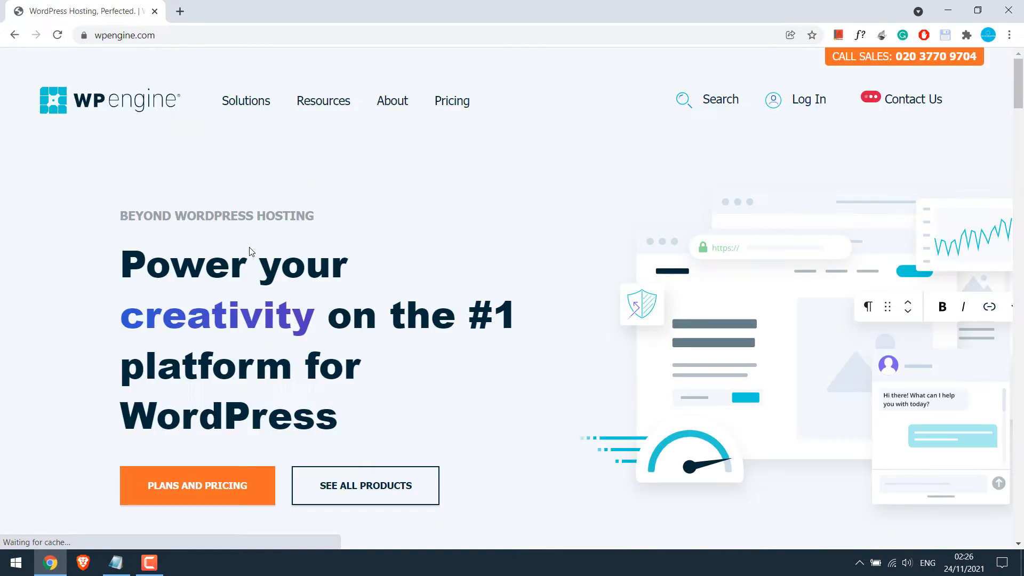
pyautogui.click(808, 99)
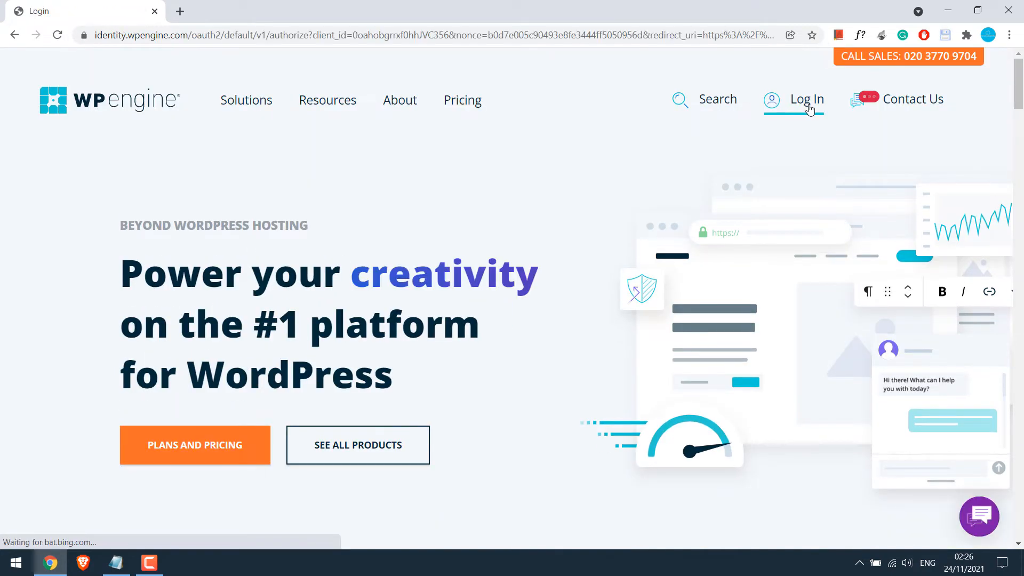
pyautogui.click(807, 99)
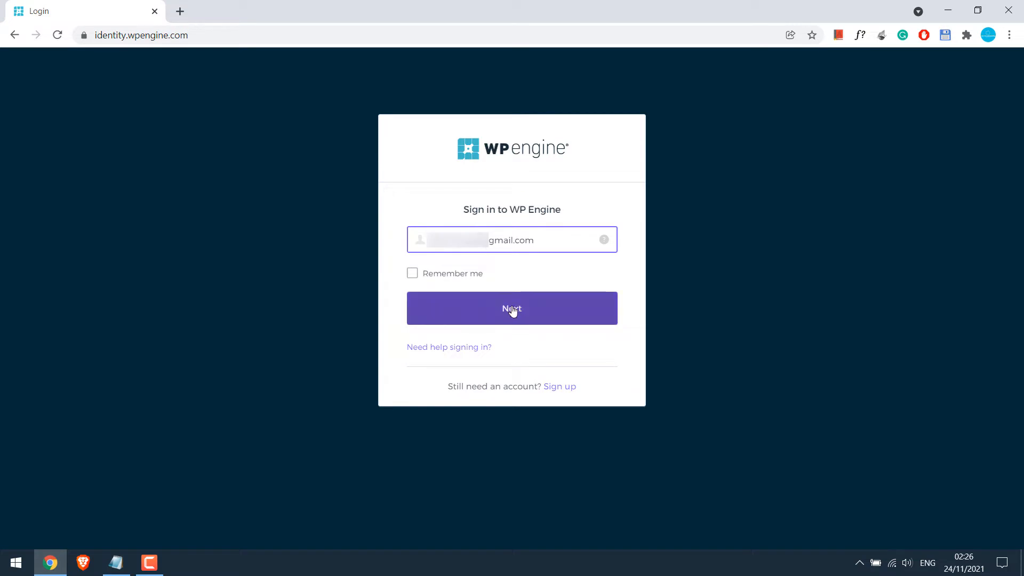
pyautogui.click(511, 309)
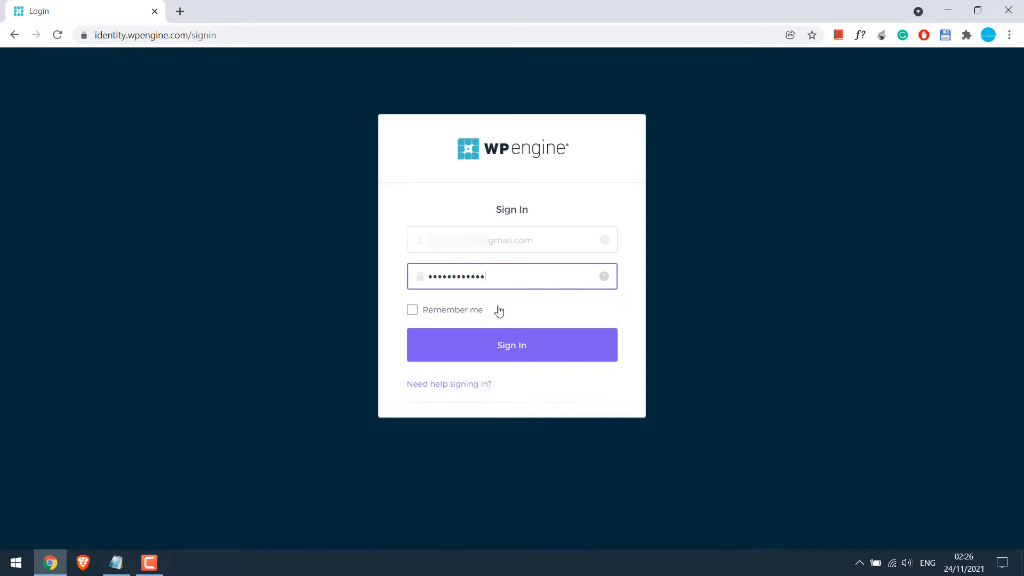
pyautogui.click(512, 345)
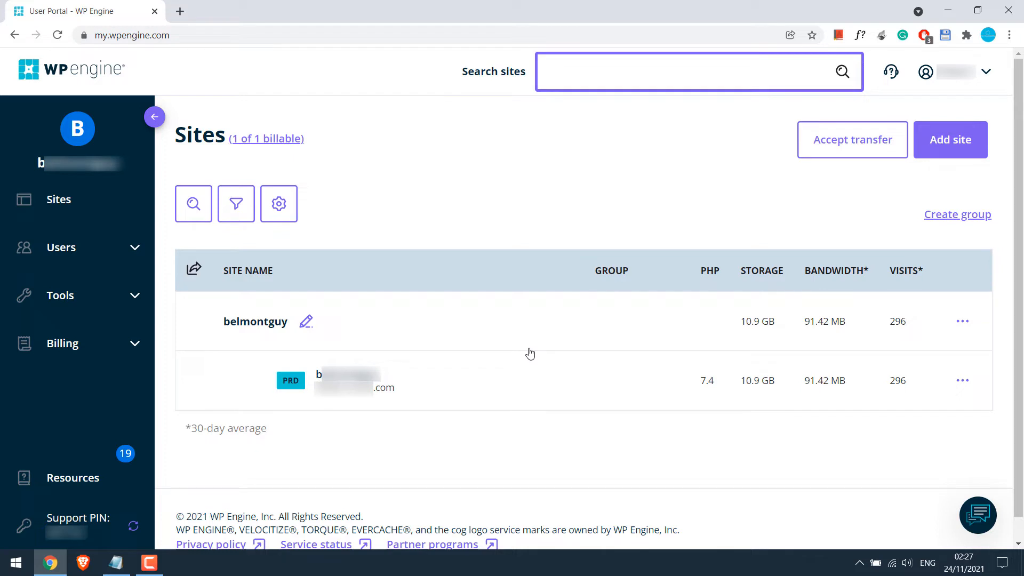
# - Open the site's production environment, dismiss the DDoS upgrade prompt, and go to SFTP users
pyautogui.click(674, 71)
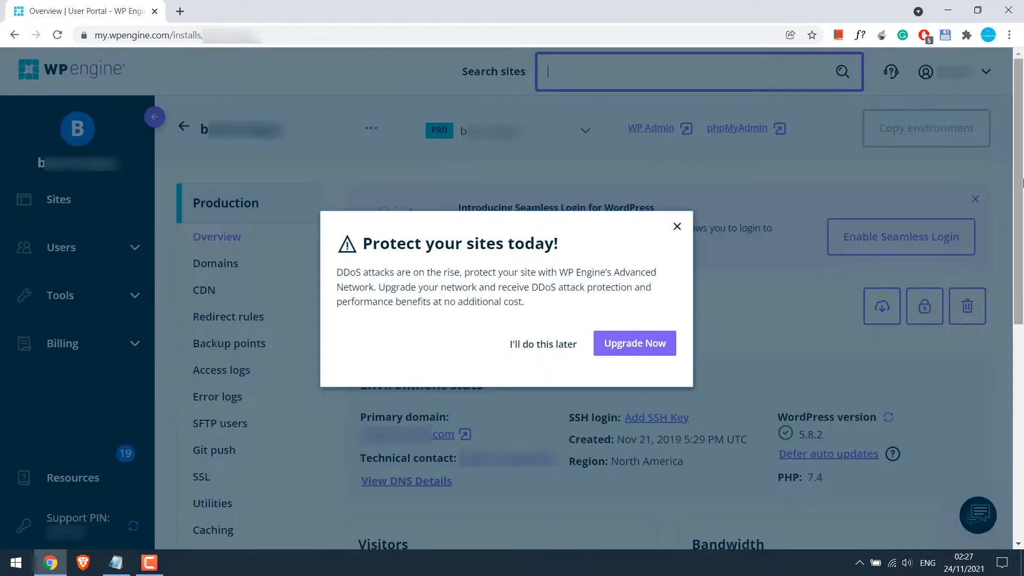
pyautogui.click(543, 343)
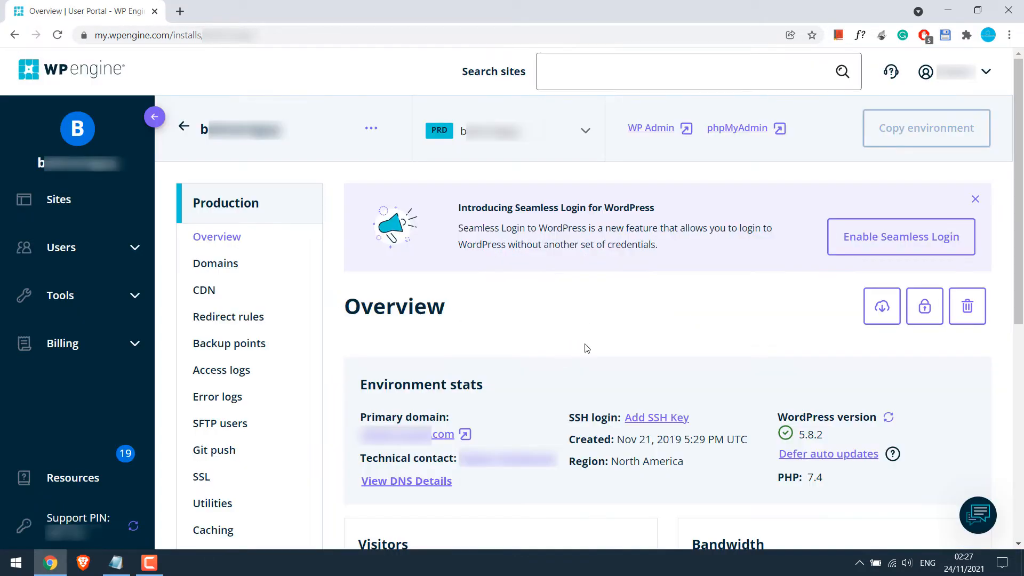
pyautogui.scroll(-3)
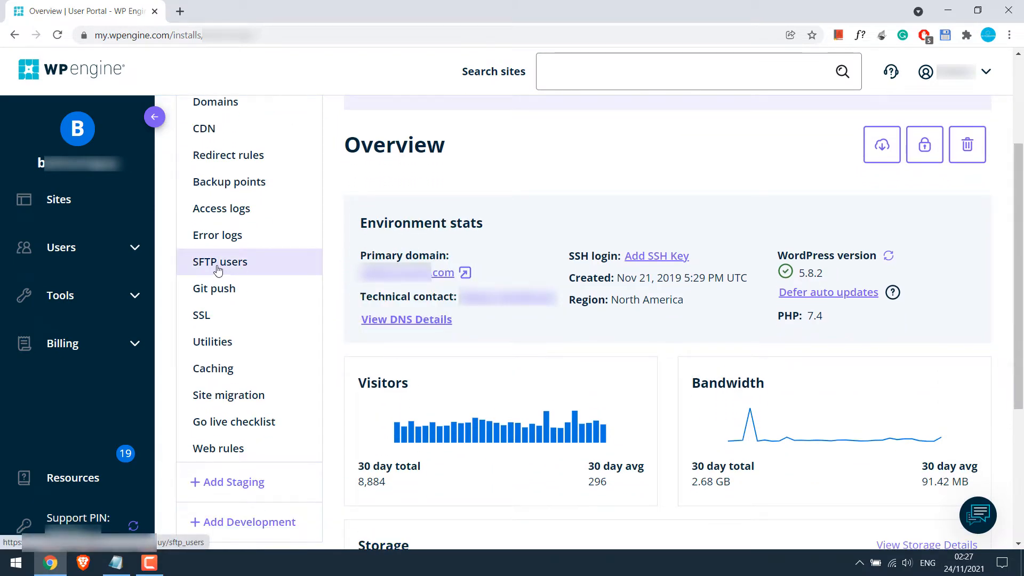
pyautogui.click(220, 261)
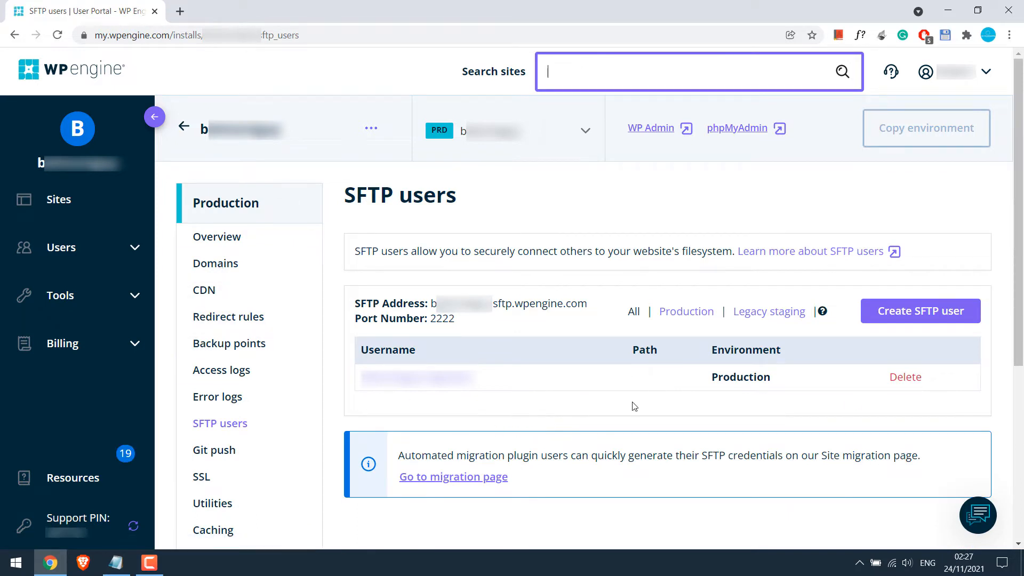
pyautogui.moveTo(927, 321)
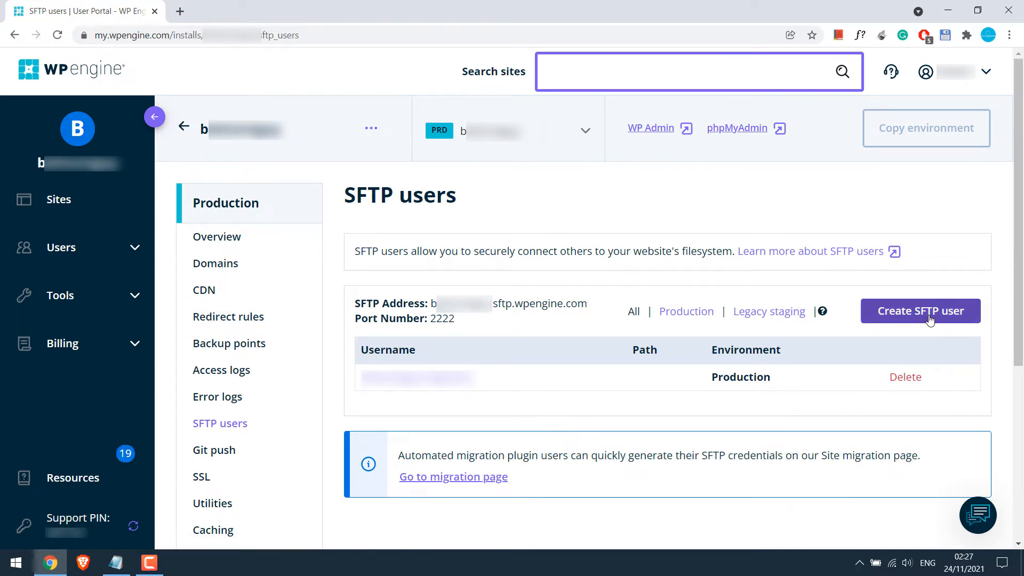
# - Create SFTP user 'test' with a generated password, assigned to the Production environment
pyautogui.click(921, 311)
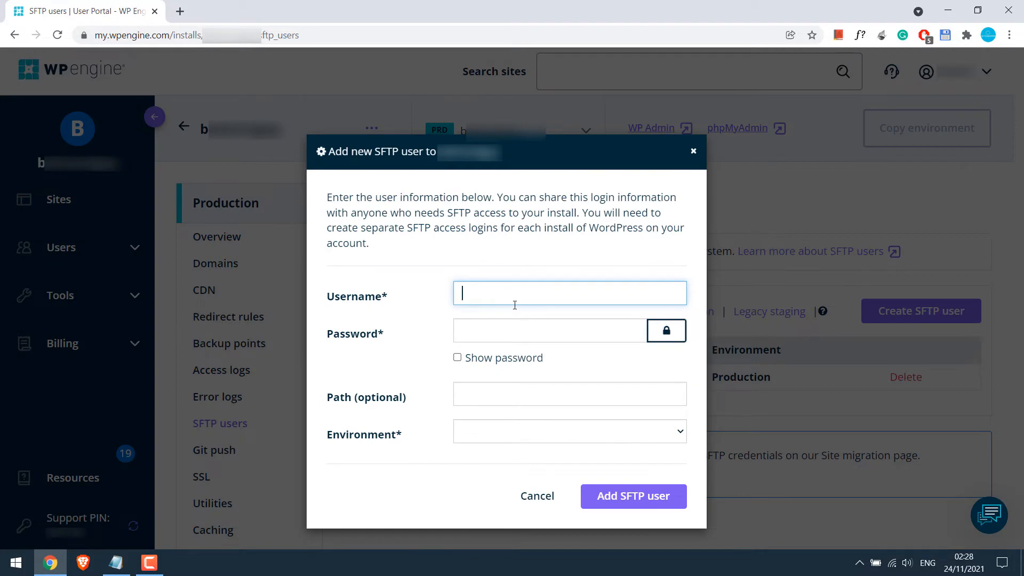
pyautogui.write('test')
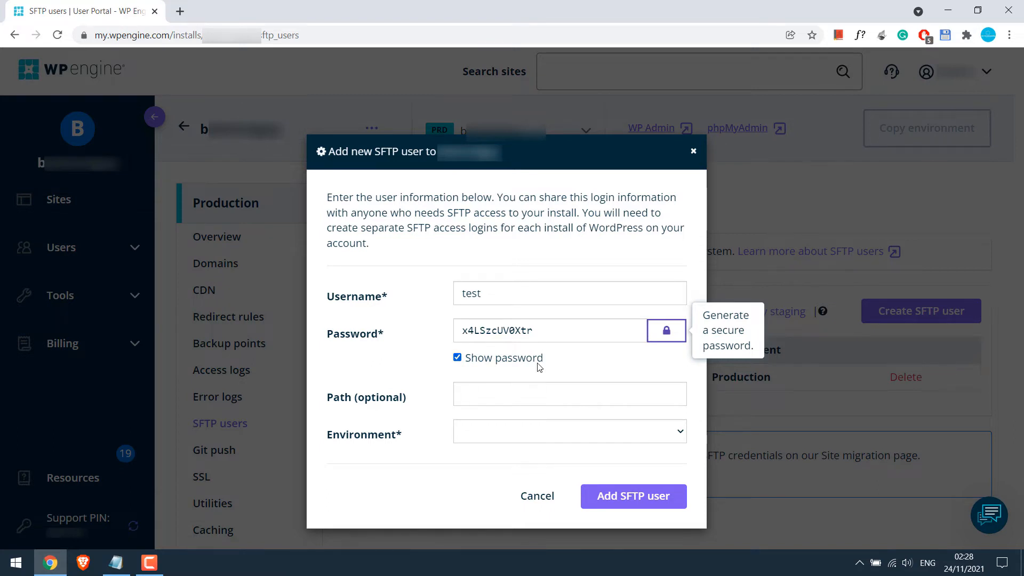
pyautogui.click(570, 394)
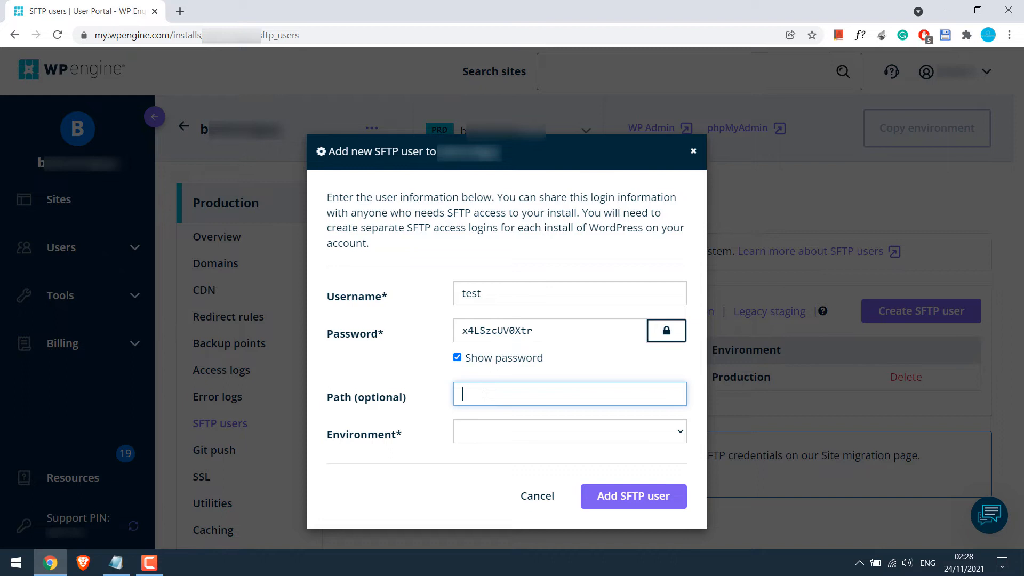
pyautogui.click(570, 431)
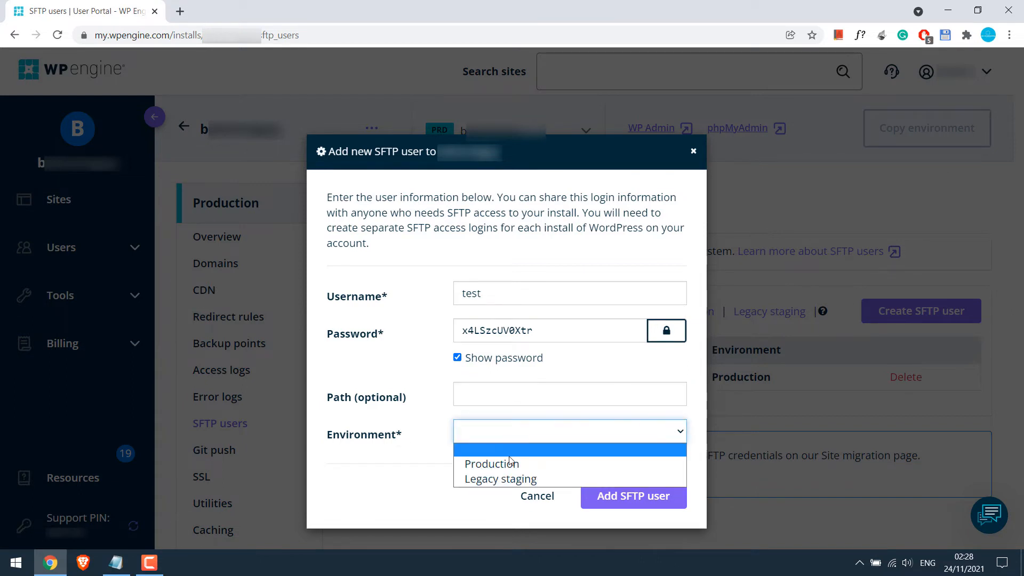
pyautogui.click(492, 464)
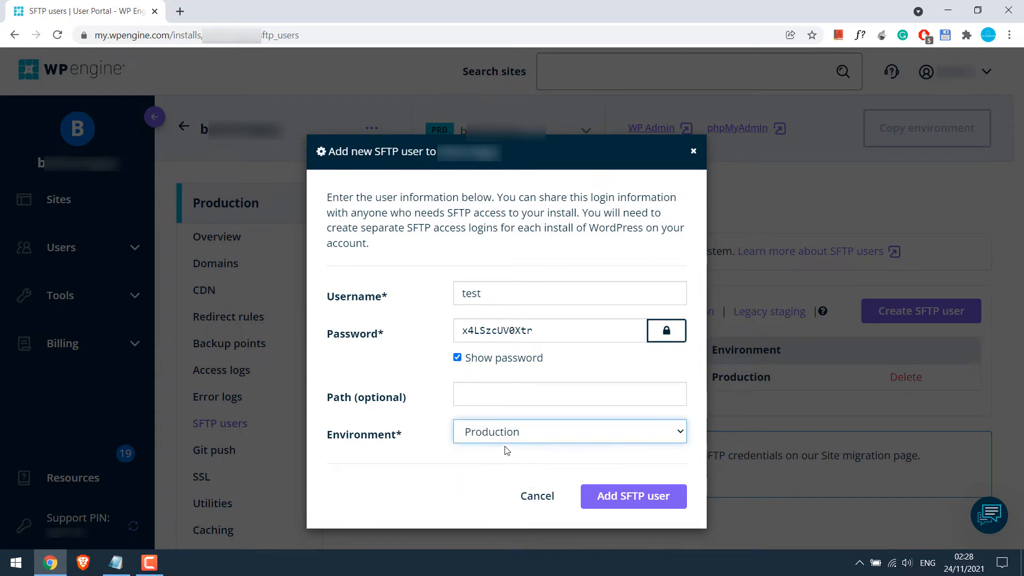
pyautogui.click(517, 331)
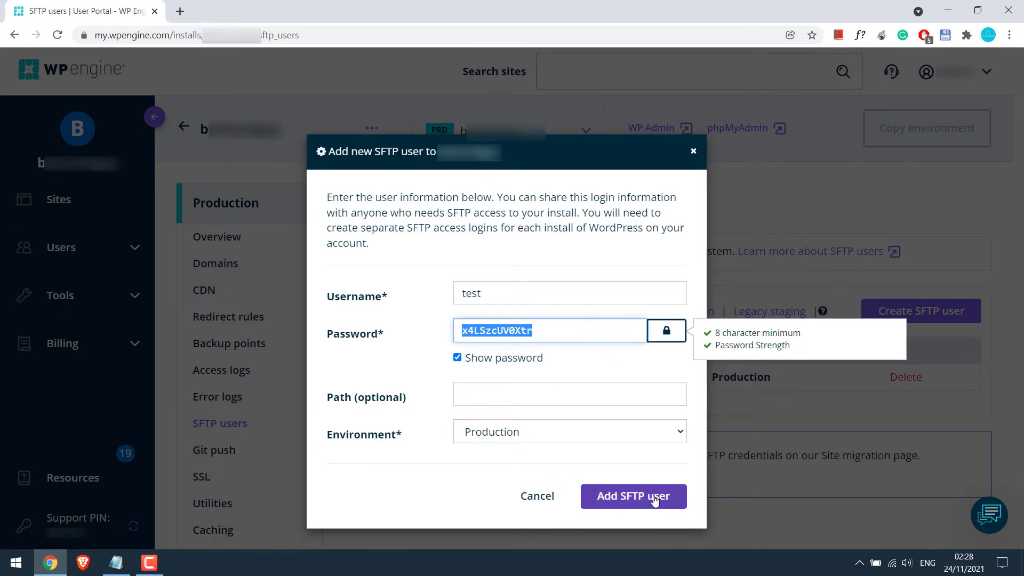
pyautogui.click(634, 497)
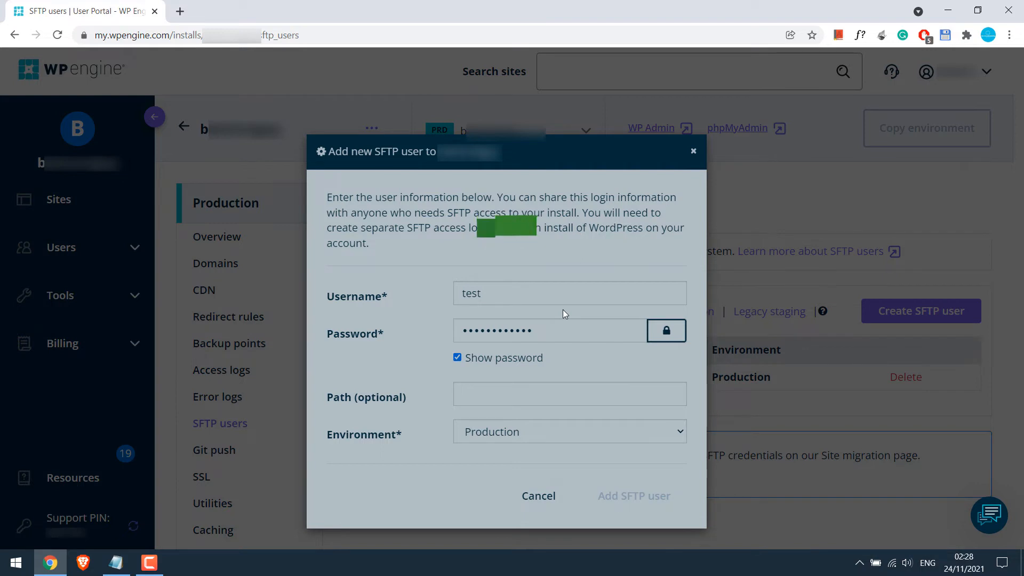
# - Confirm the test user now appears in the Production SFTP users table
pyautogui.click(634, 497)
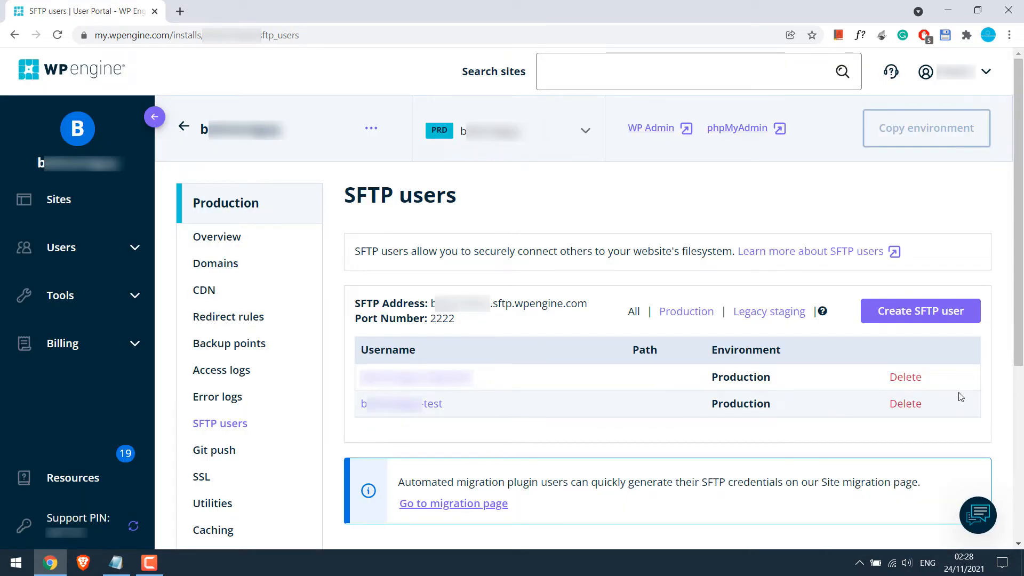
pyautogui.moveTo(468, 413)
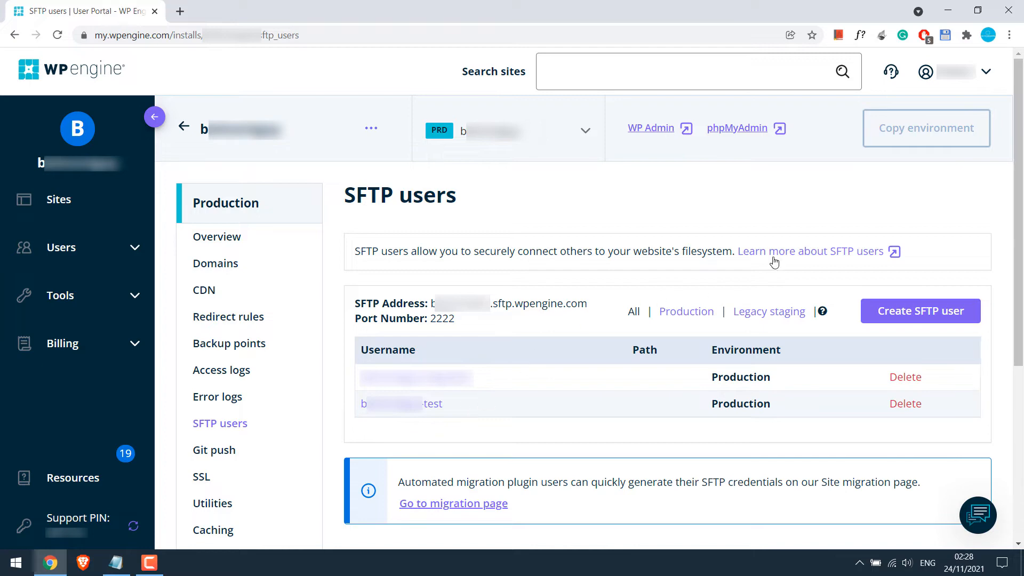
# - Open the SFTP users support article, scroll to SFTP Clients, and close the Cyber Week popup
pyautogui.click(811, 251)
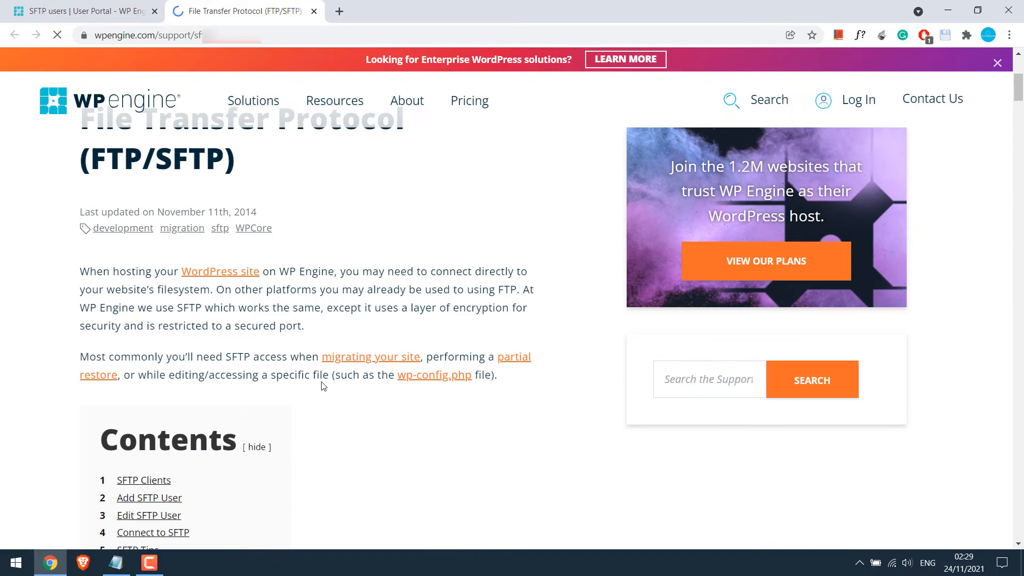
pyautogui.scroll(-3)
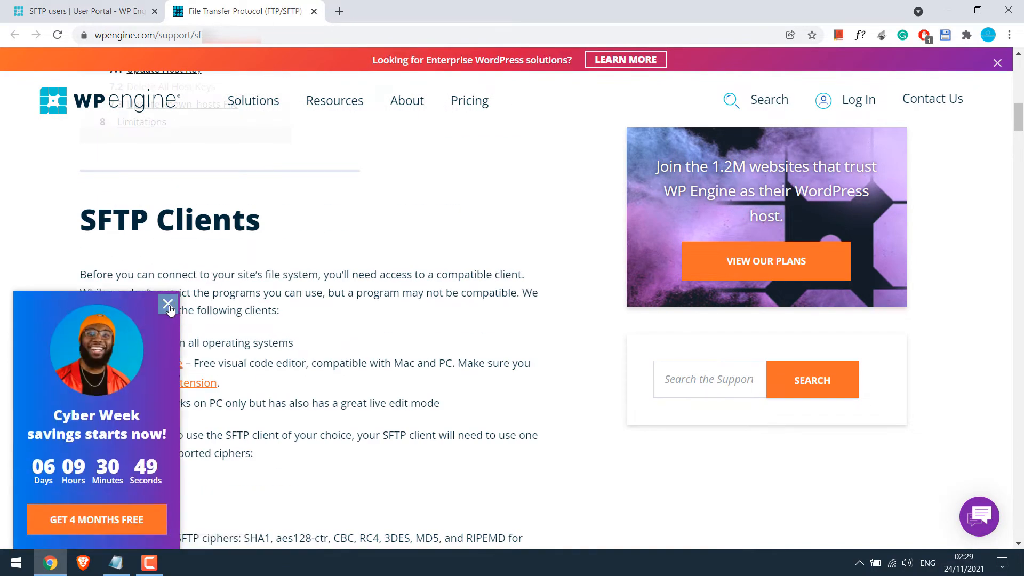
pyautogui.click(169, 304)
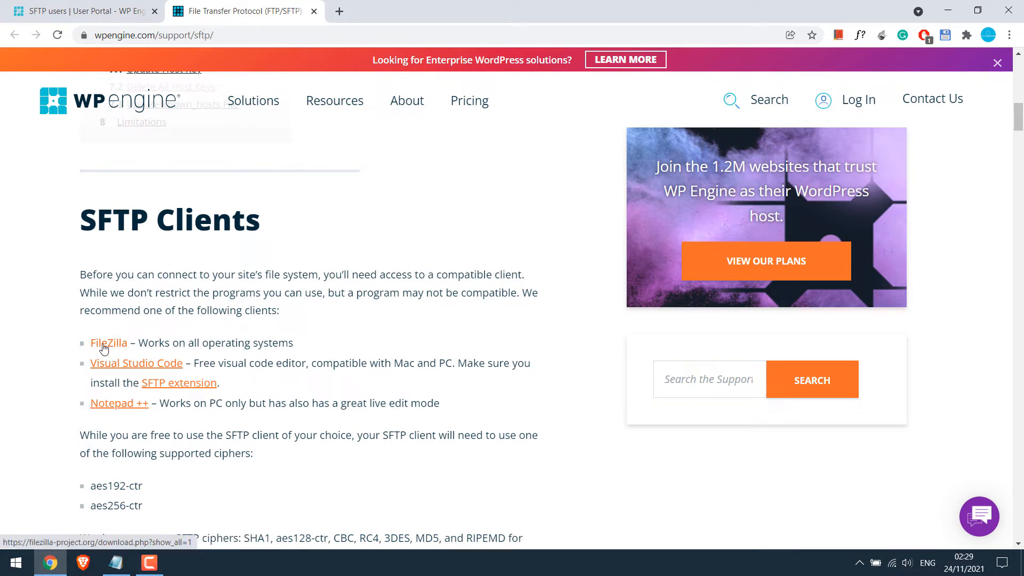
# - Download FileZilla_3.56.2_win64-setup.exe from the FileZilla site and open the installer
pyautogui.click(109, 343)
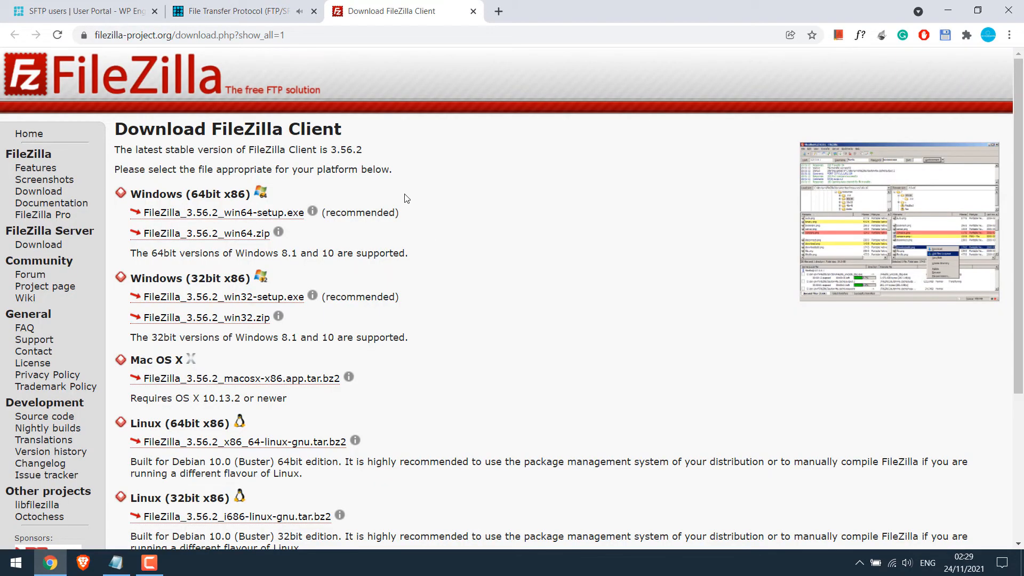
pyautogui.moveTo(420, 378)
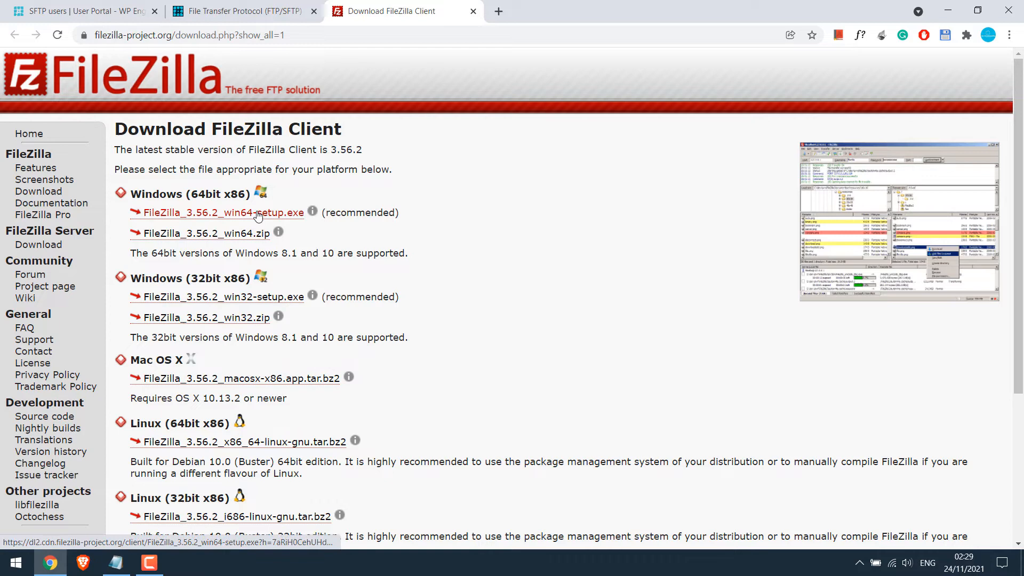
pyautogui.moveTo(265, 217)
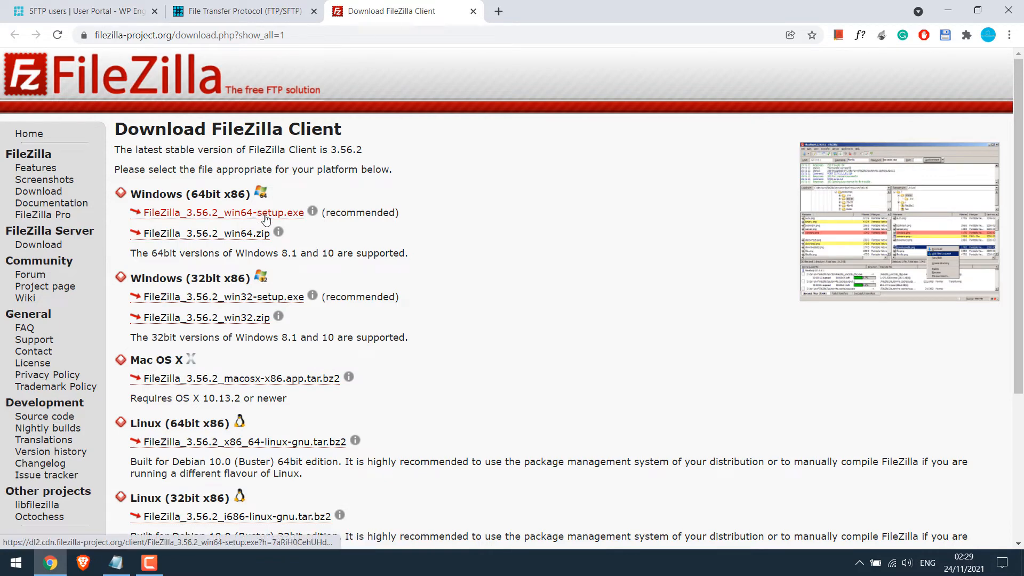
pyautogui.click(223, 213)
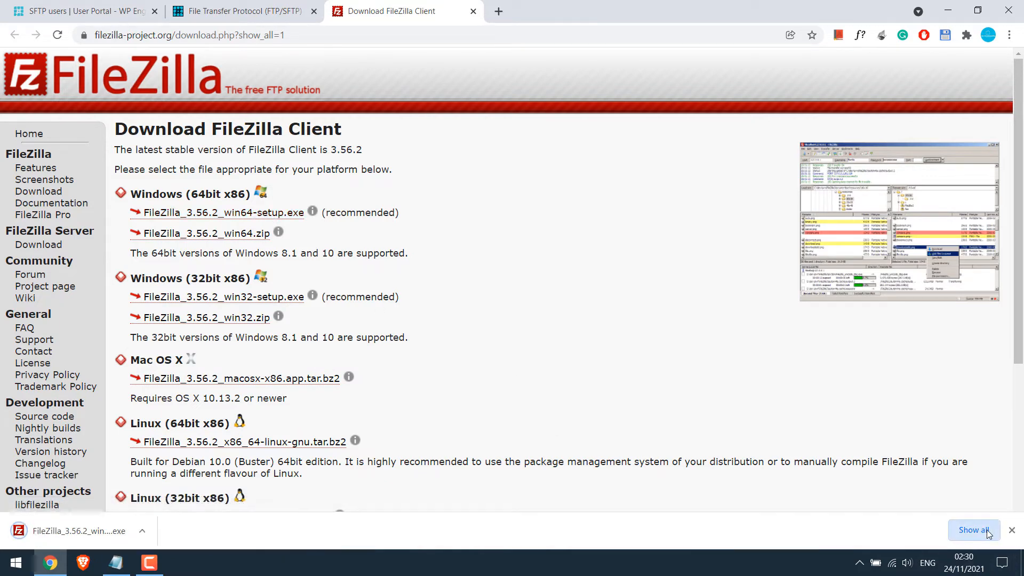
pyautogui.click(974, 529)
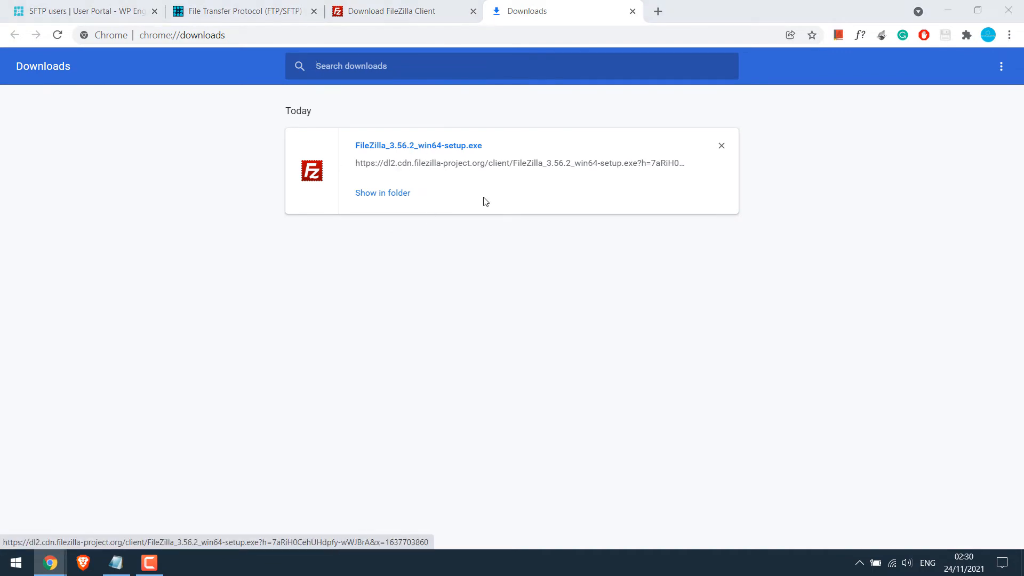
pyautogui.moveTo(442, 148)
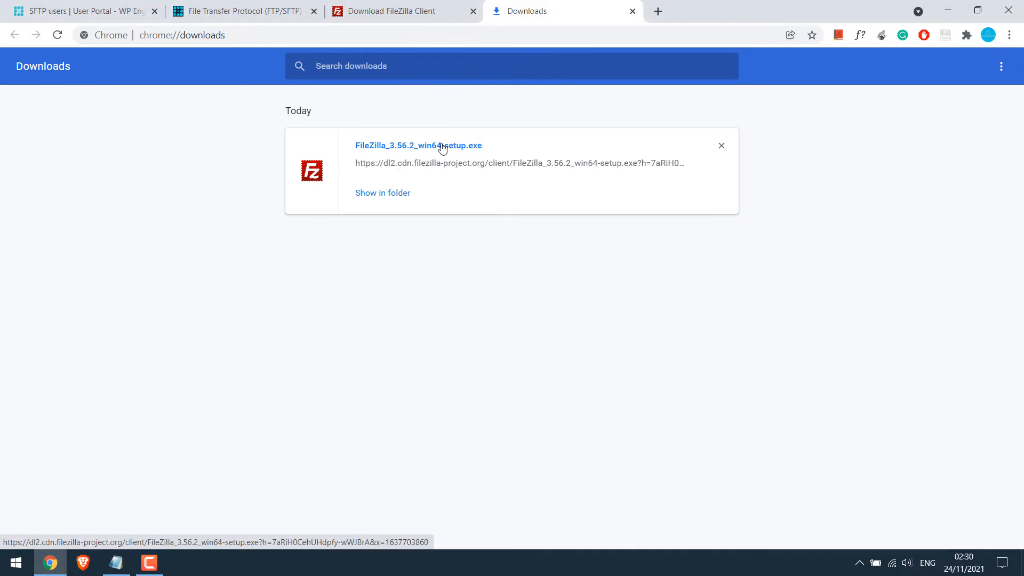
# - Install FileZilla 3.56.2 for all users in the default folder, with 'Start FileZilla now' unticked
pyautogui.click(442, 145)
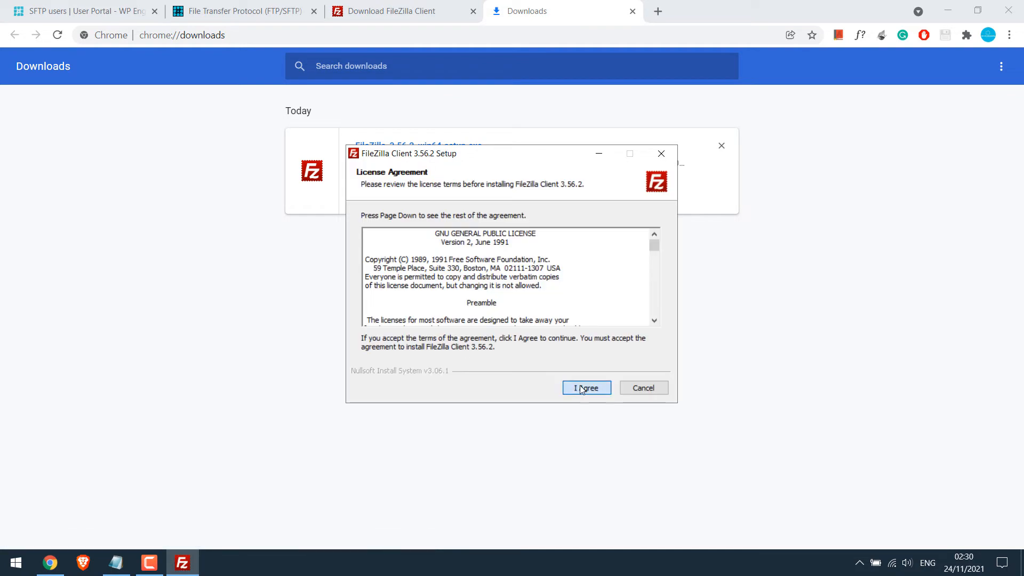
pyautogui.click(586, 387)
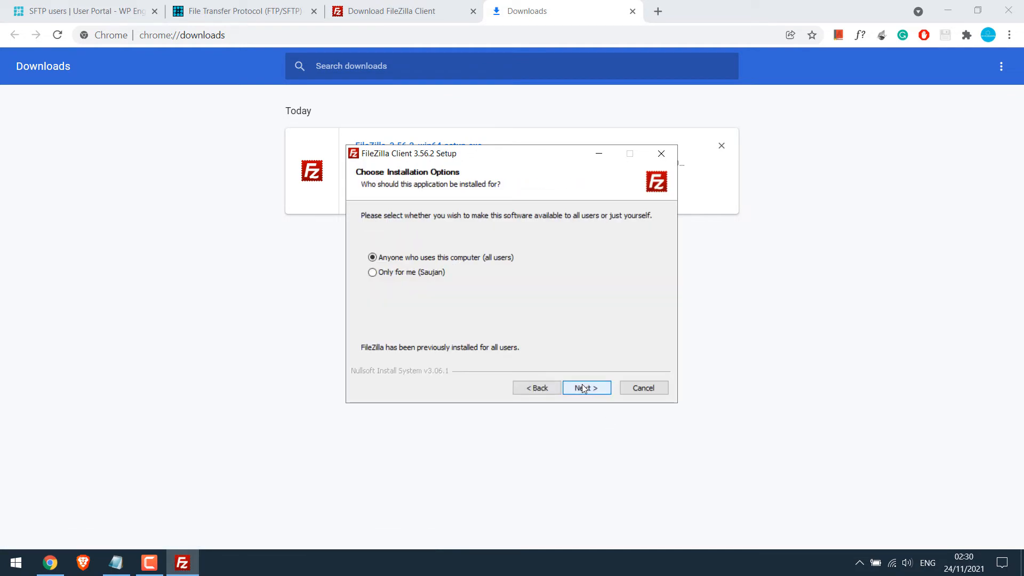
pyautogui.click(586, 388)
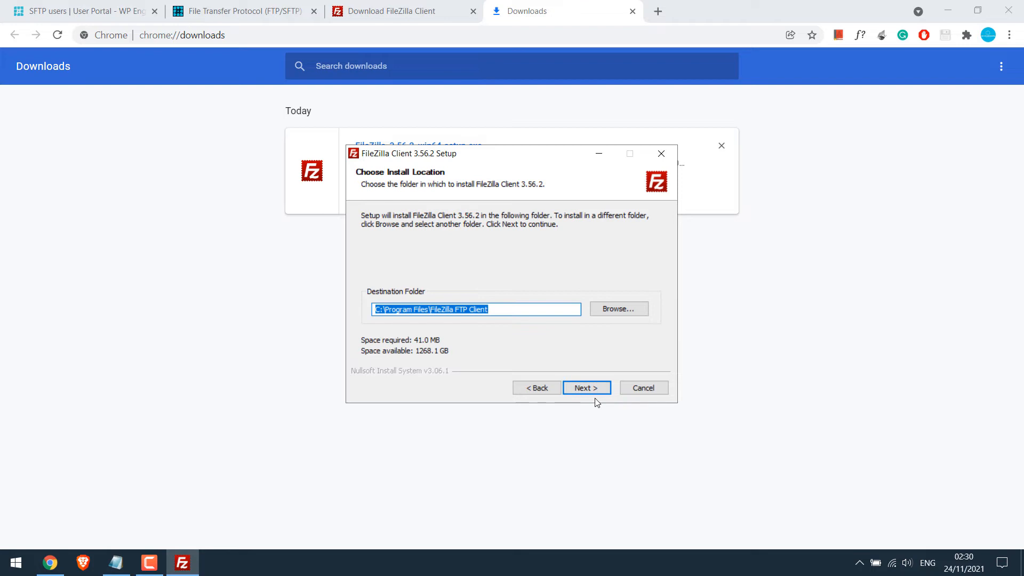
pyautogui.click(587, 388)
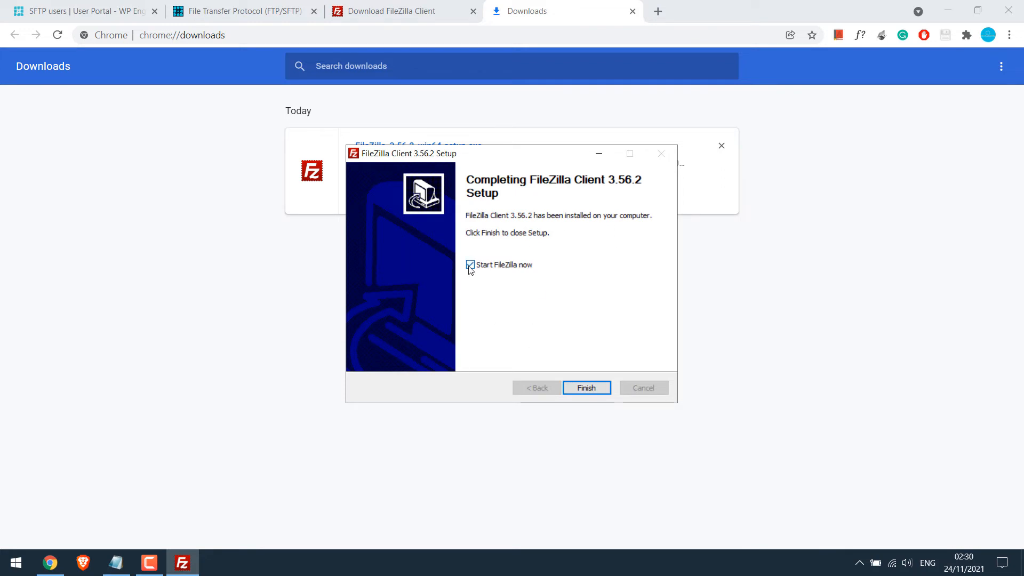
pyautogui.click(470, 265)
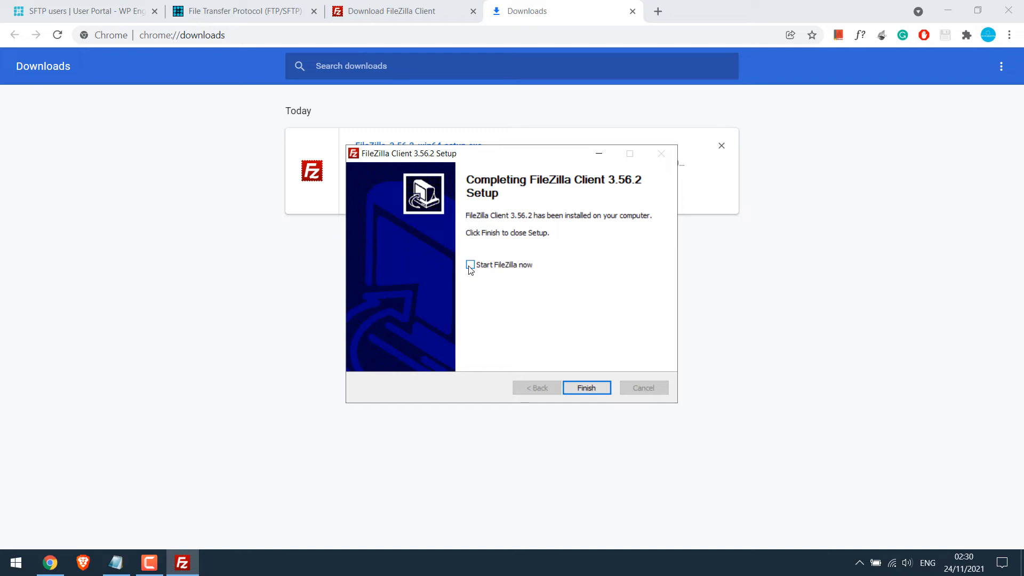
pyautogui.click(587, 388)
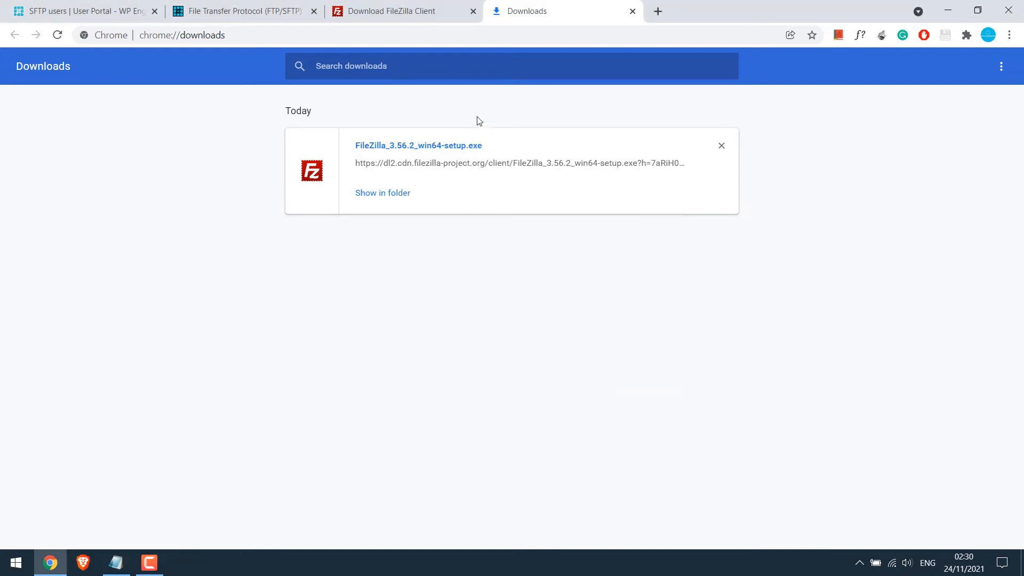
# - Find FileZilla through Start menu search and launch it
pyautogui.click(632, 11)
pyautogui.write('file')
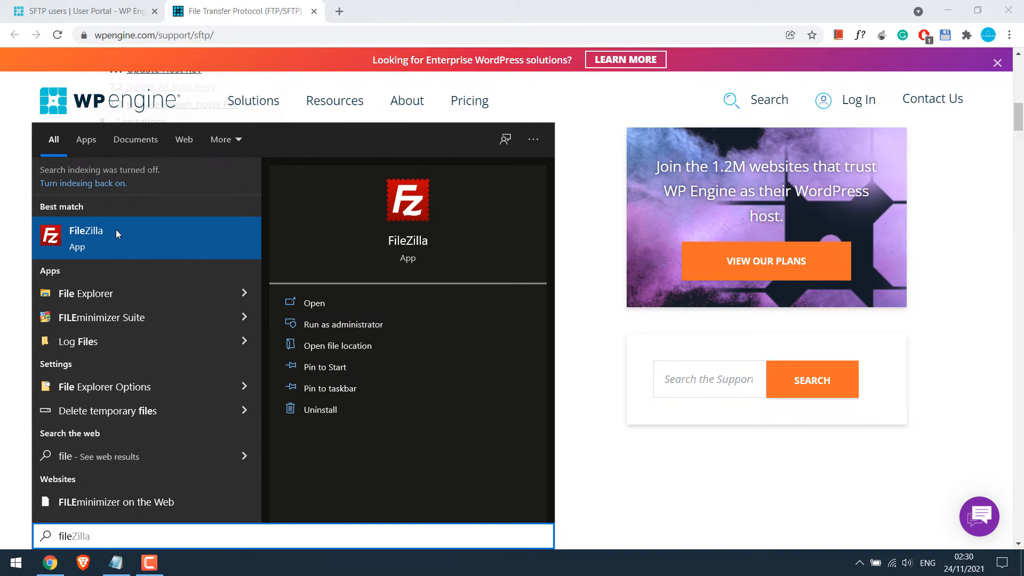
pyautogui.click(314, 303)
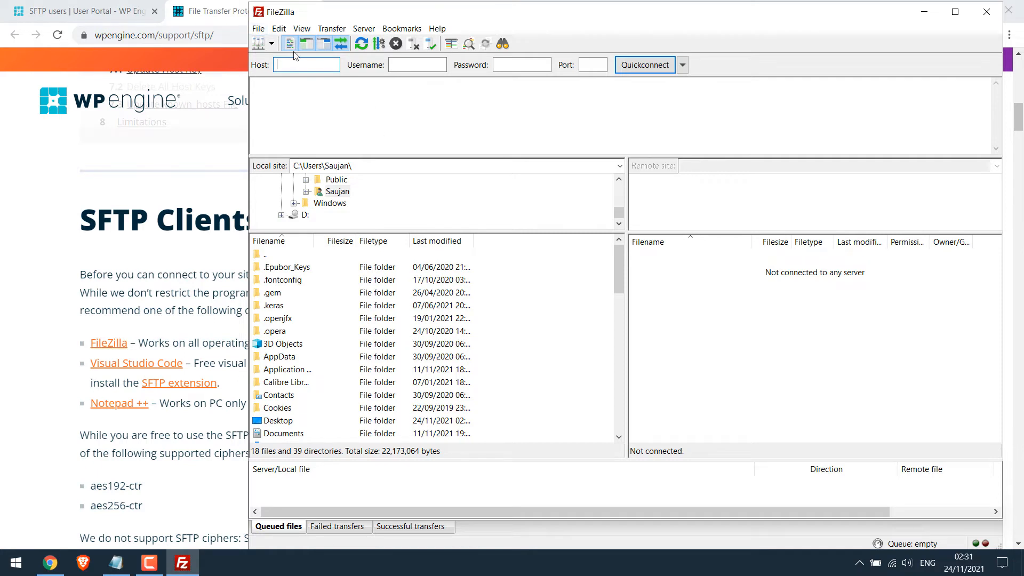
# - Add a new site in File > Site Manager, then return to the WP Engine SFTP users page
pyautogui.click(258, 29)
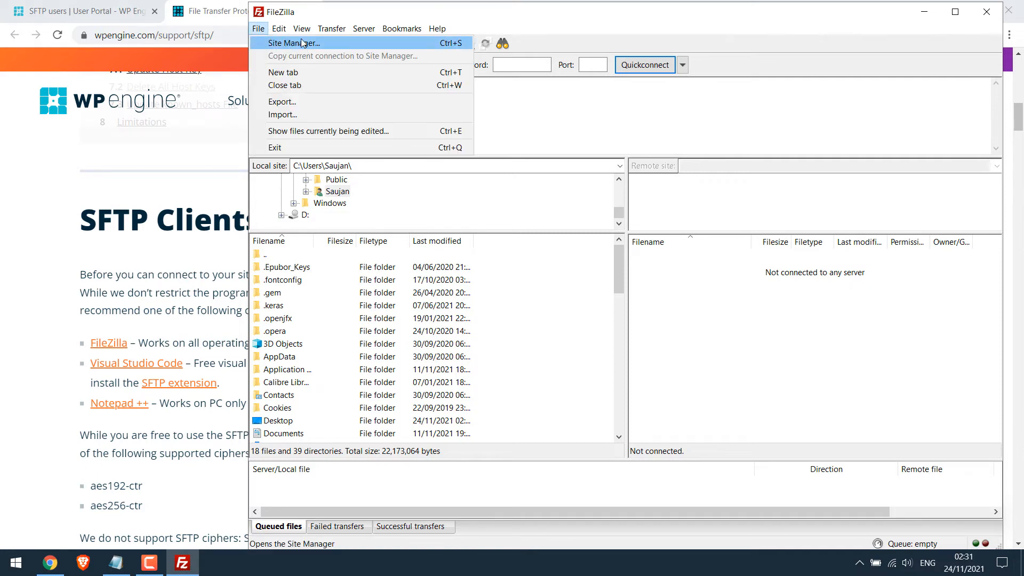
pyautogui.click(297, 43)
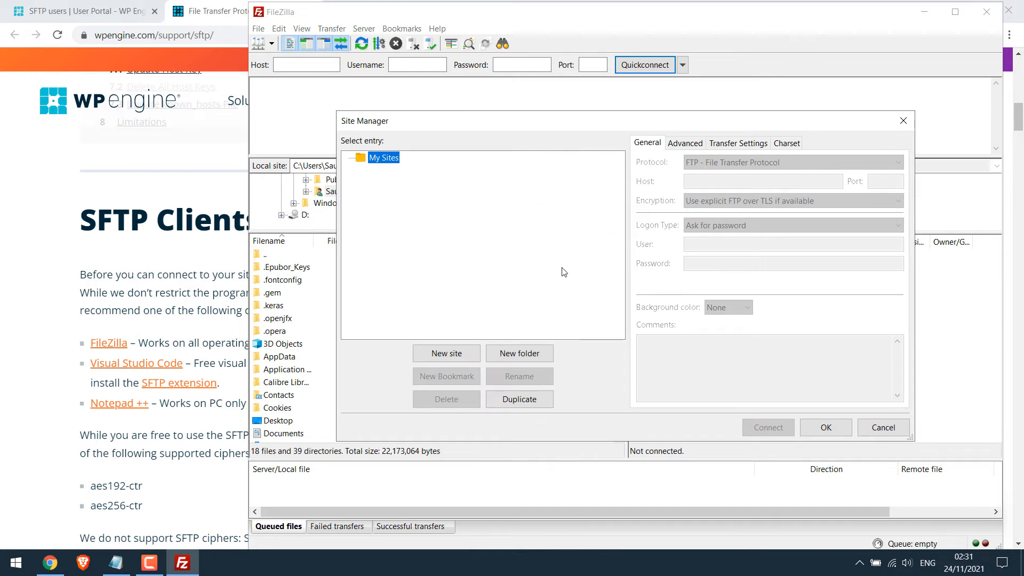
pyautogui.click(446, 354)
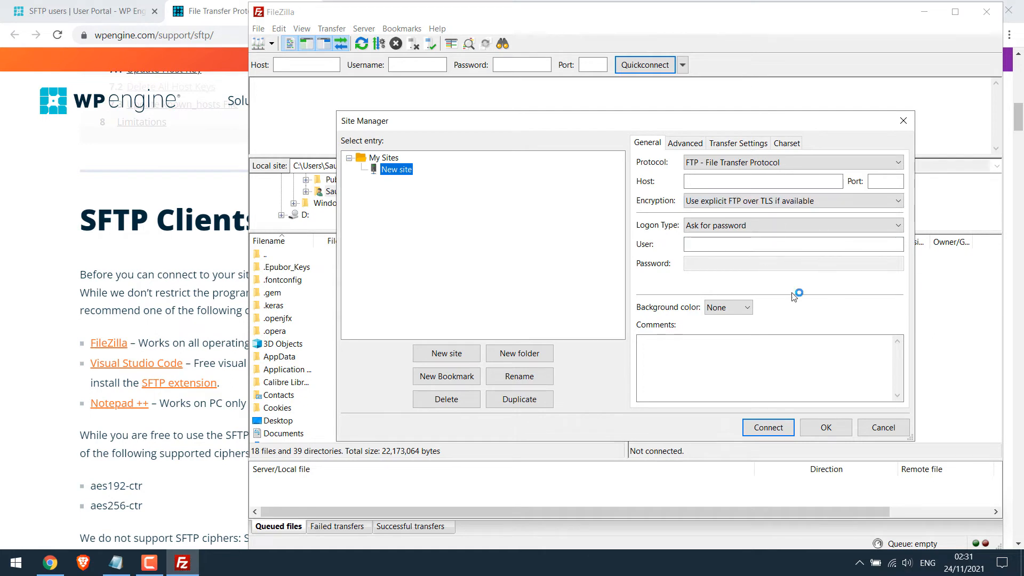
pyautogui.moveTo(755, 281)
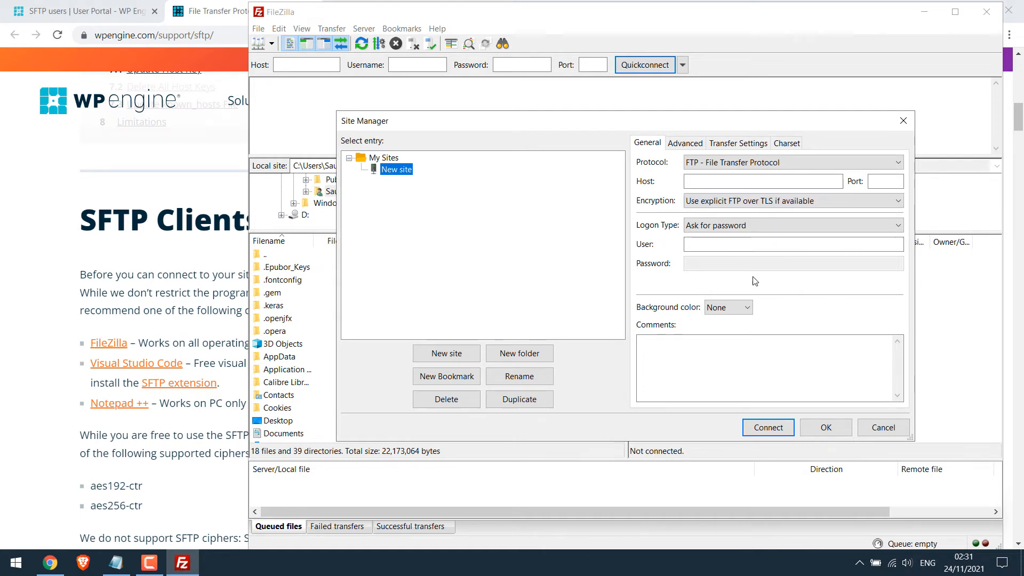
pyautogui.click(763, 182)
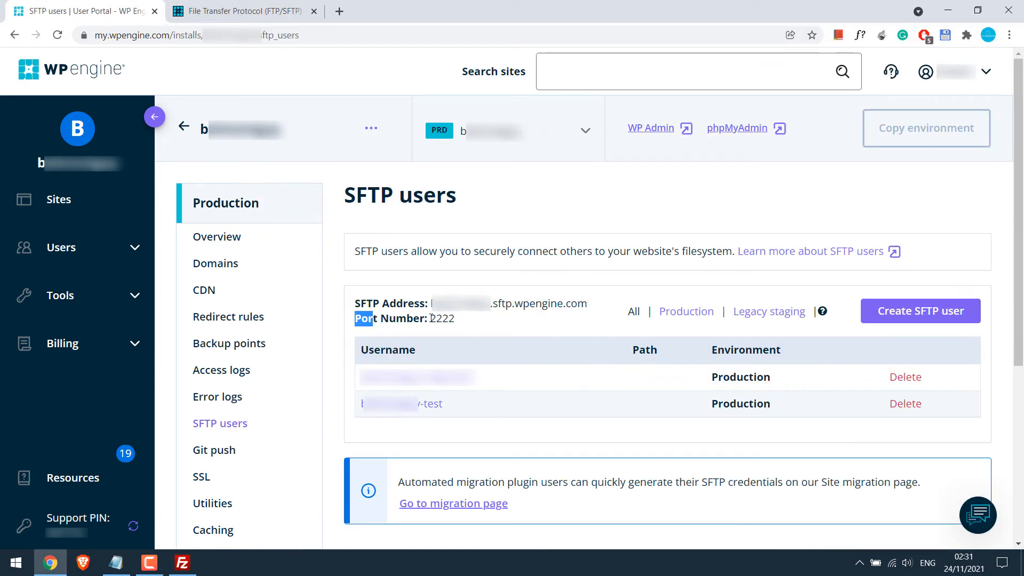
# - Select port 2222 on the SFTP users page and switch back to FileZilla
pyautogui.doubleClick(441, 318)
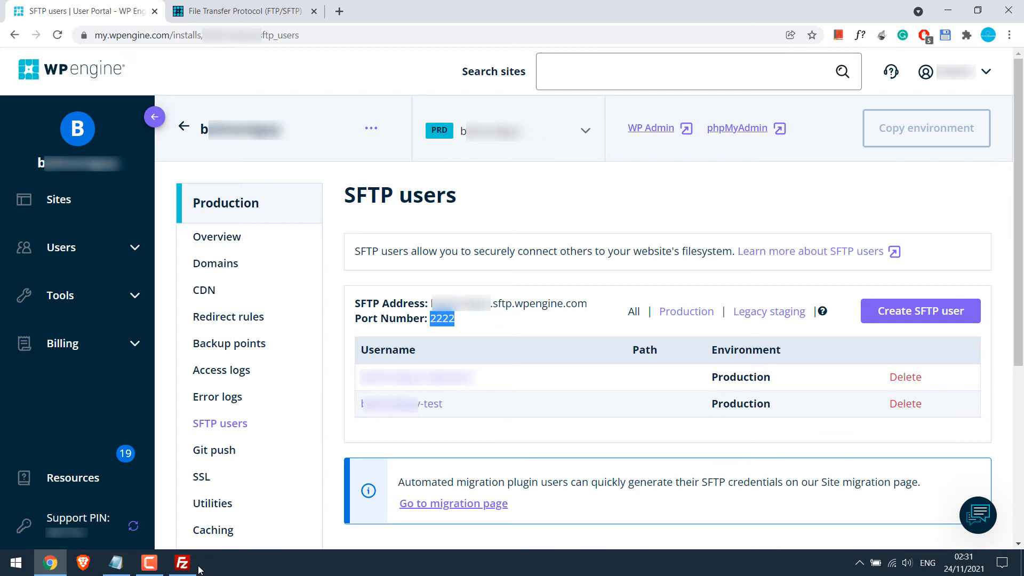
pyautogui.click(183, 563)
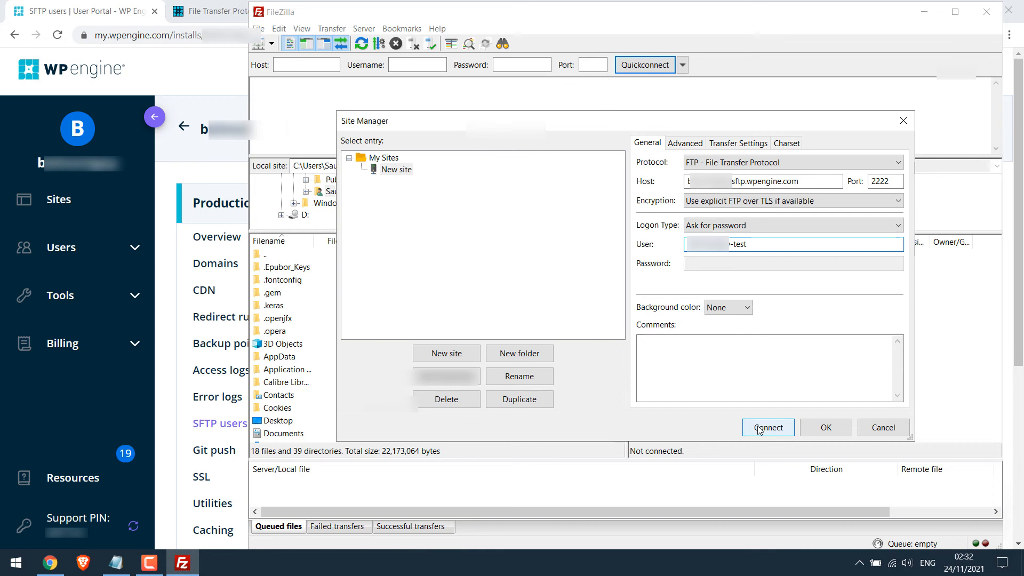
# - Try connecting with the test user's password and select the FTP-to-SFTP failure message
pyautogui.click(769, 428)
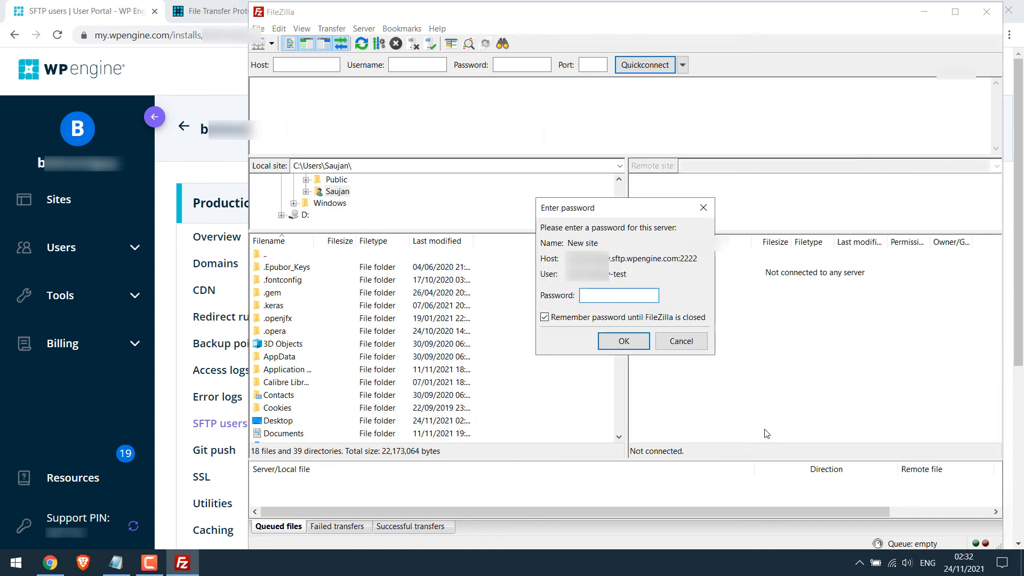
pyautogui.click(619, 296)
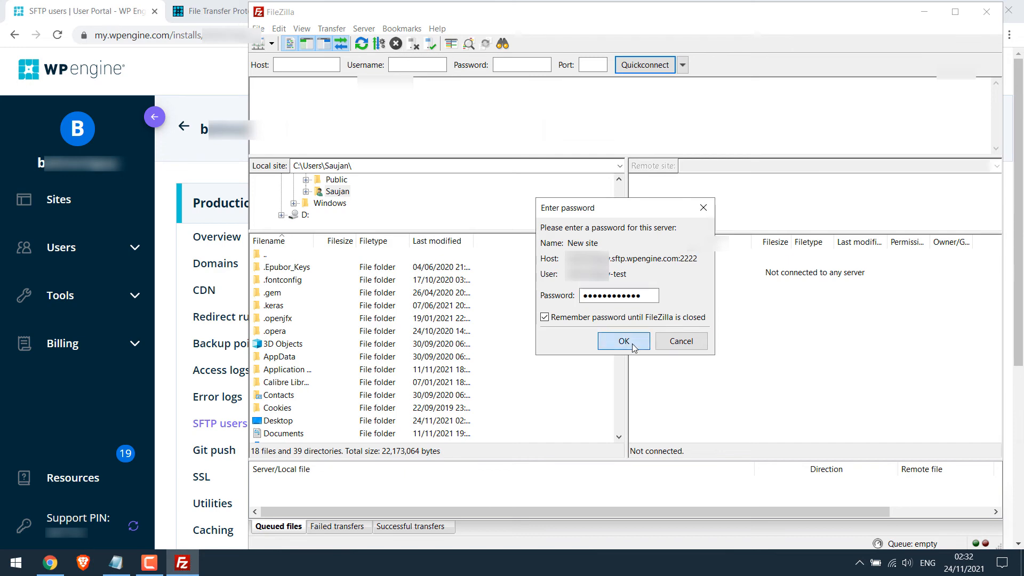
pyautogui.click(623, 341)
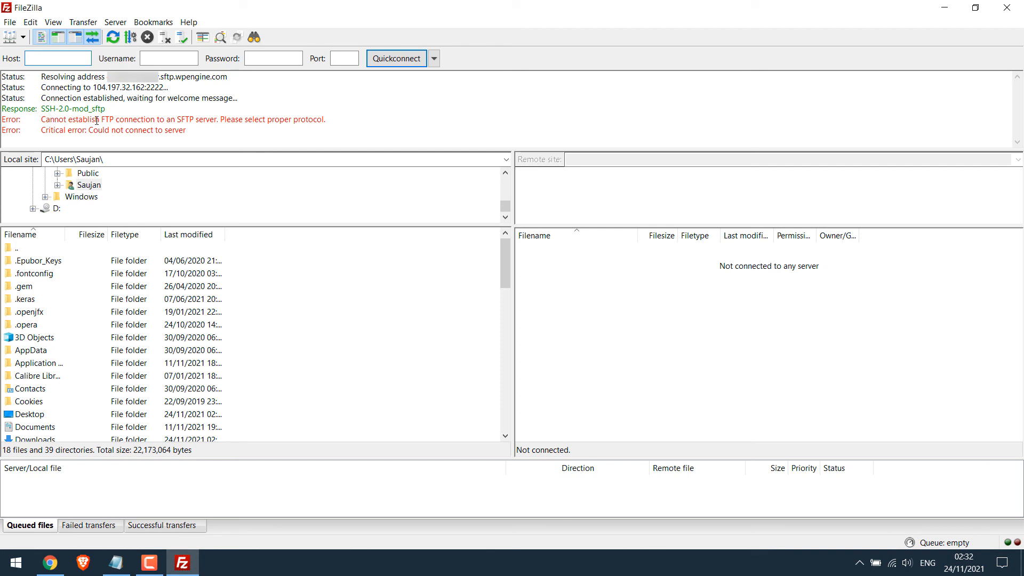
pyautogui.moveTo(42, 119); pyautogui.dragTo(195, 119)
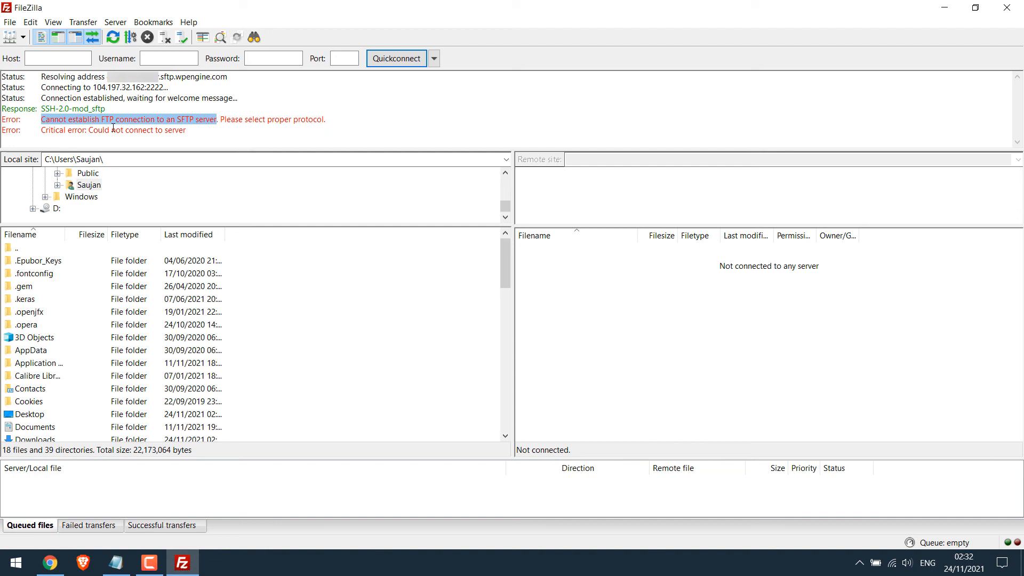
pyautogui.click(10, 22)
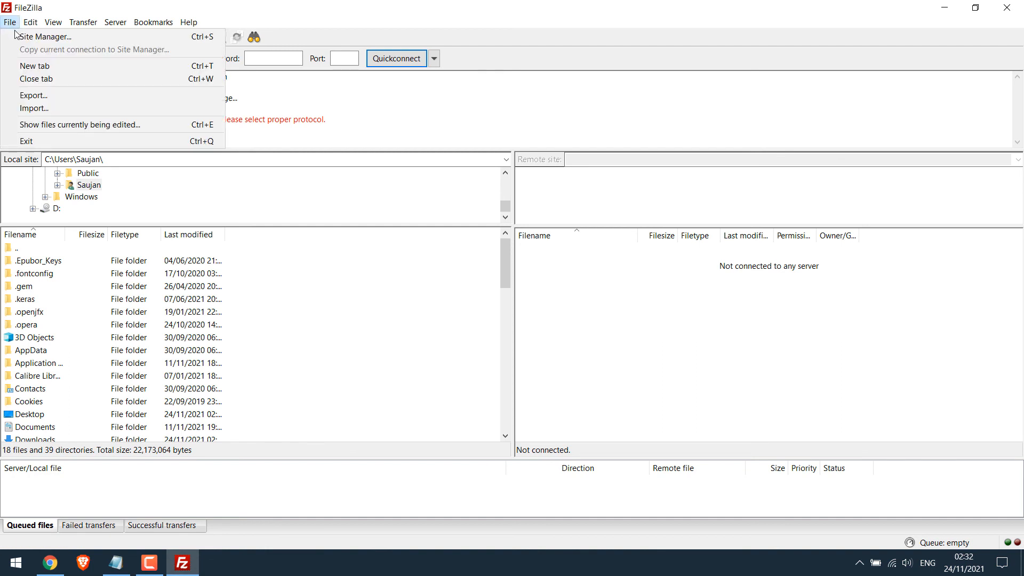
# - In Site Manager, switch the site to SFTP - SSH File Transfer Protocol and reconnect
pyautogui.click(43, 36)
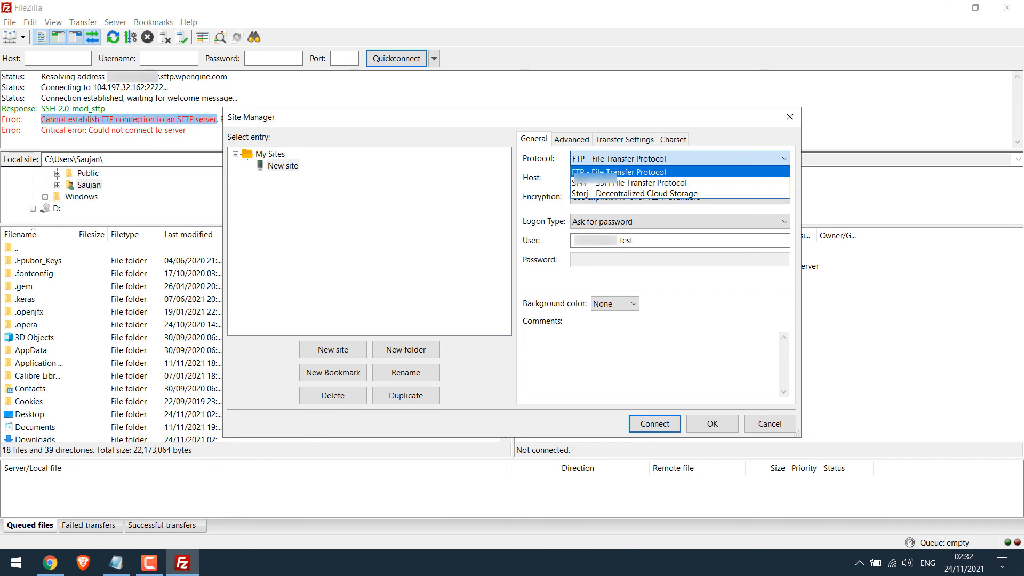
pyautogui.click(630, 182)
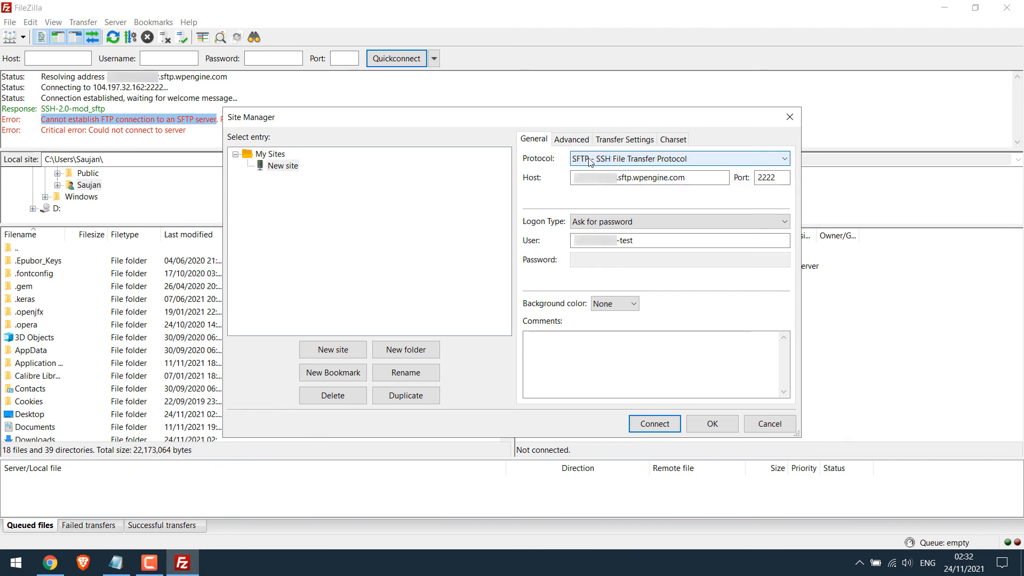
pyautogui.click(680, 158)
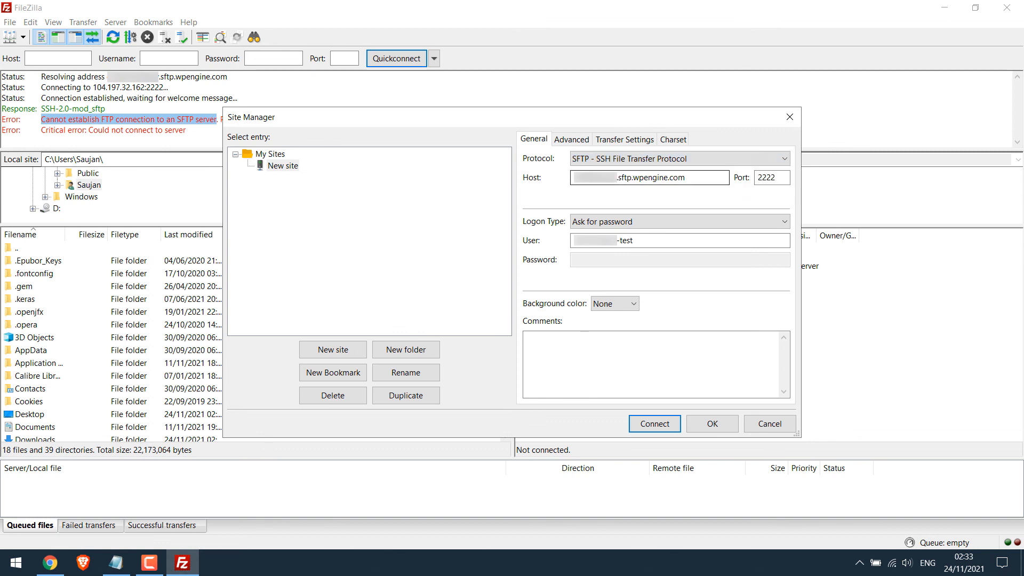
pyautogui.click(655, 423)
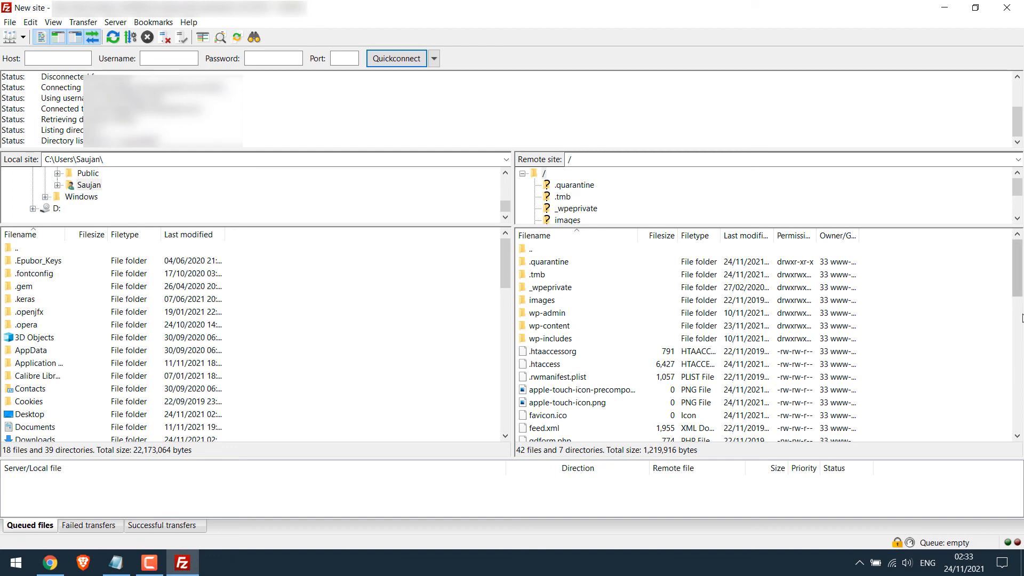
# - Scroll the remote root listing down to wp-config.php, wp-login.php and other PHP files
pyautogui.scroll(-3)
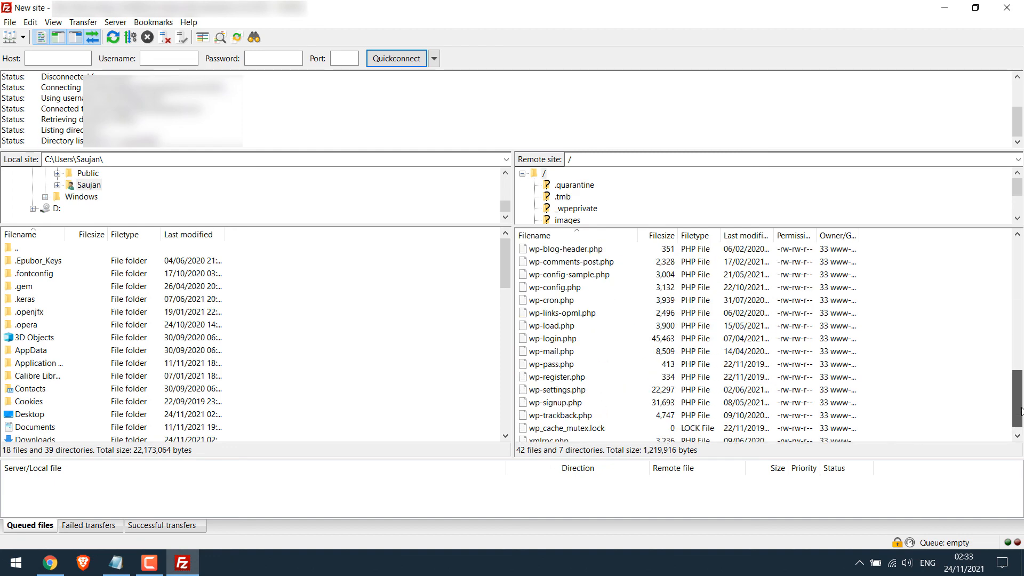